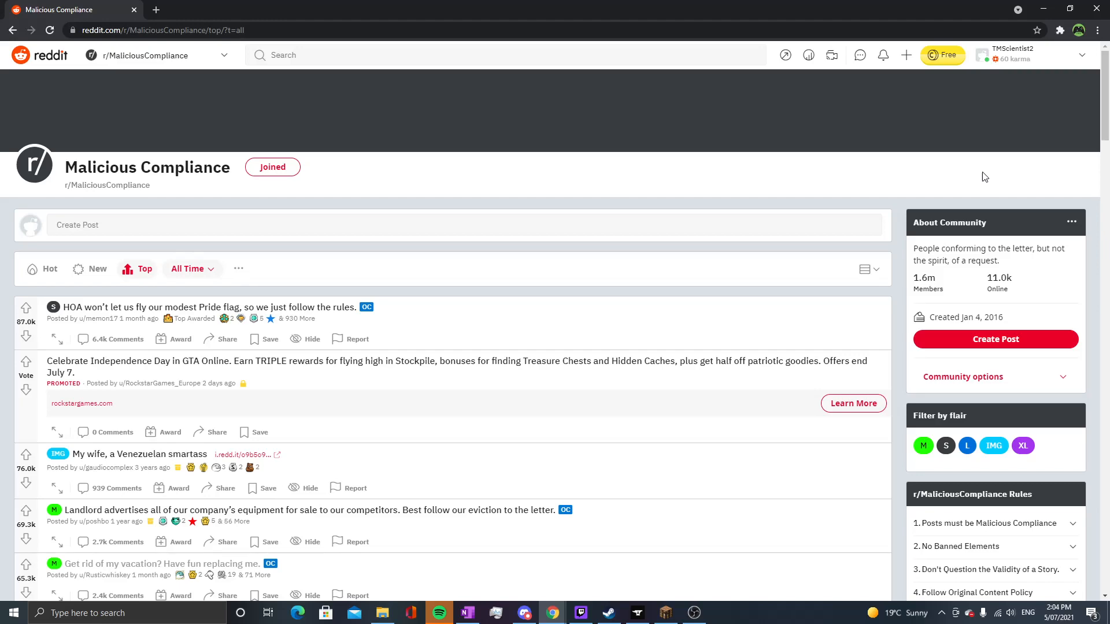
# Scroll the Top / All Time feed down until the 'HR tried to Get Rid of my Dad' post appears.
pyautogui.scroll(-3)
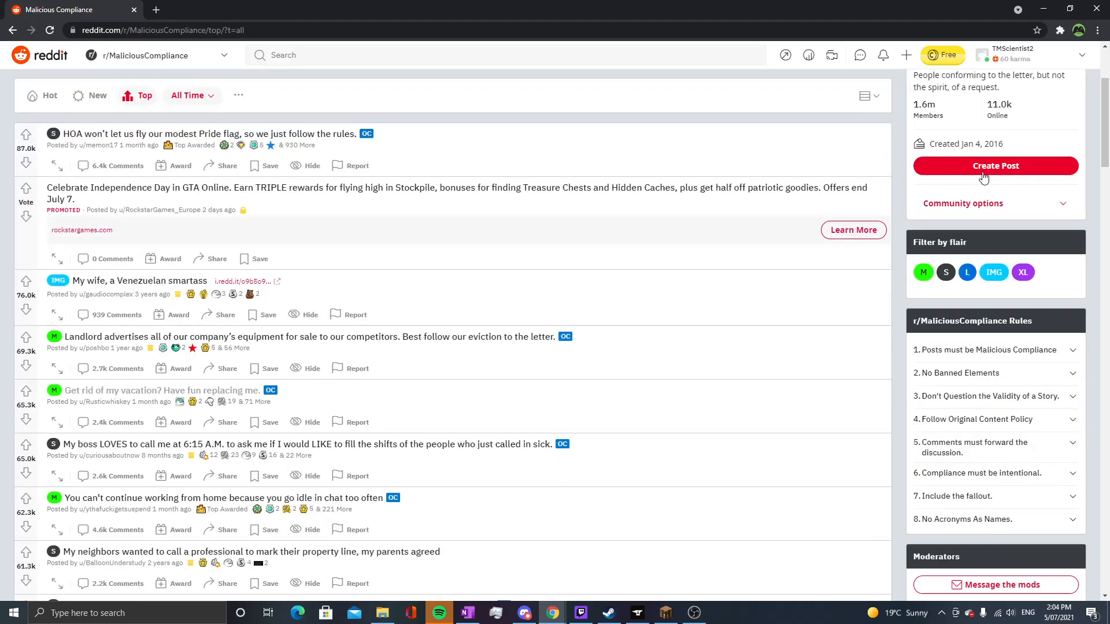
pyautogui.scroll(-3)
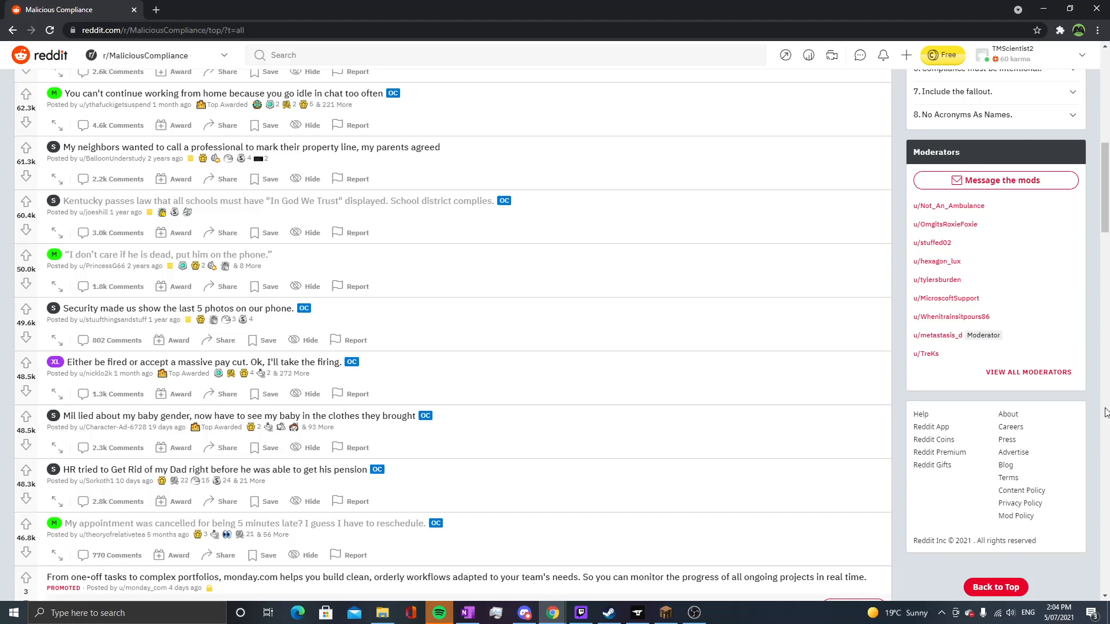
pyautogui.click(221, 469)
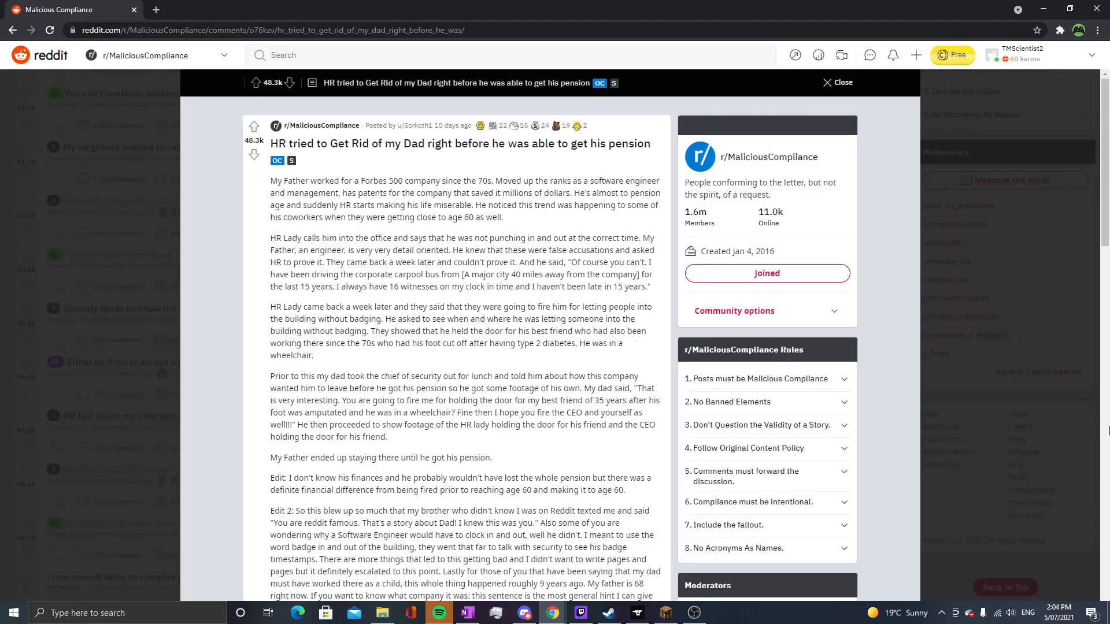
pyautogui.scroll(-3)
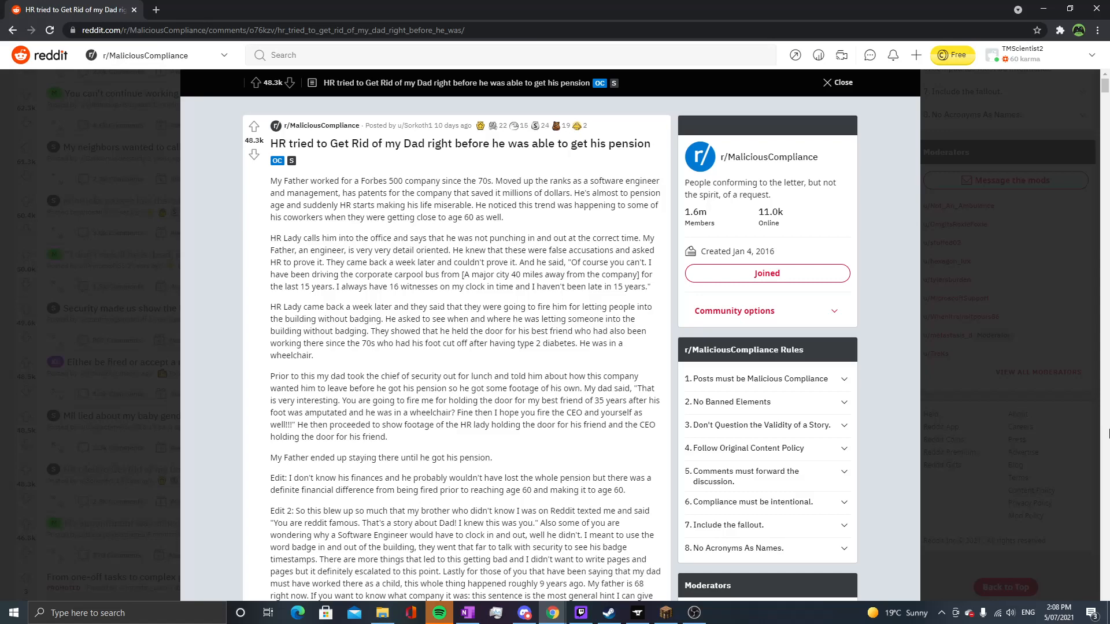
pyautogui.moveTo(1103, 529)
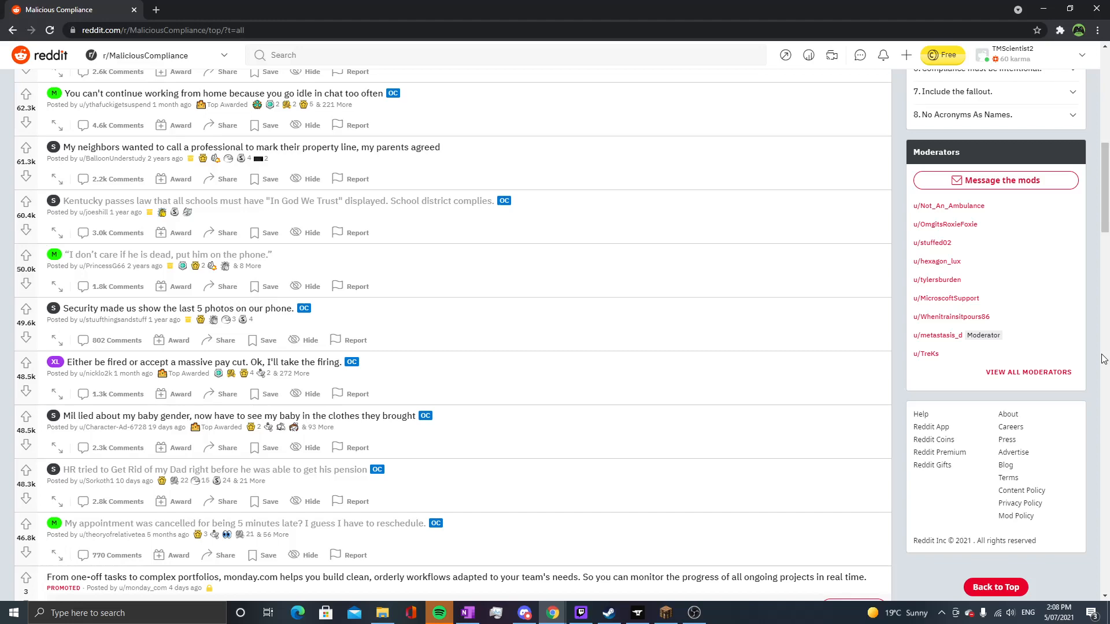
# Open the story "I denied a cop the bathroom code at Subway." in the overlay view.
pyautogui.scroll(-3)
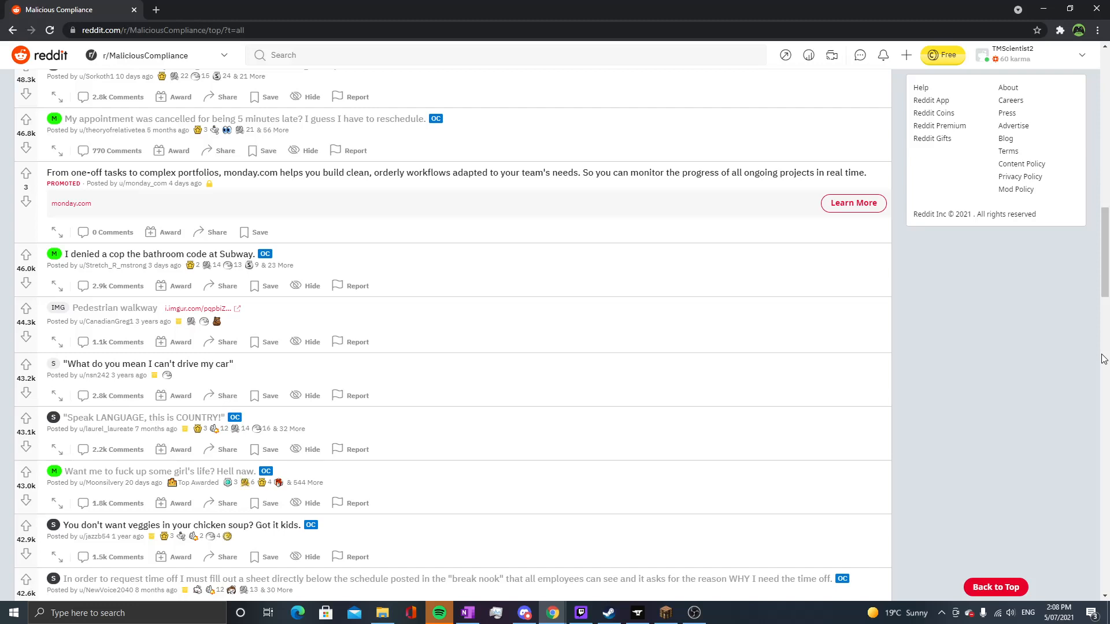
pyautogui.click(160, 253)
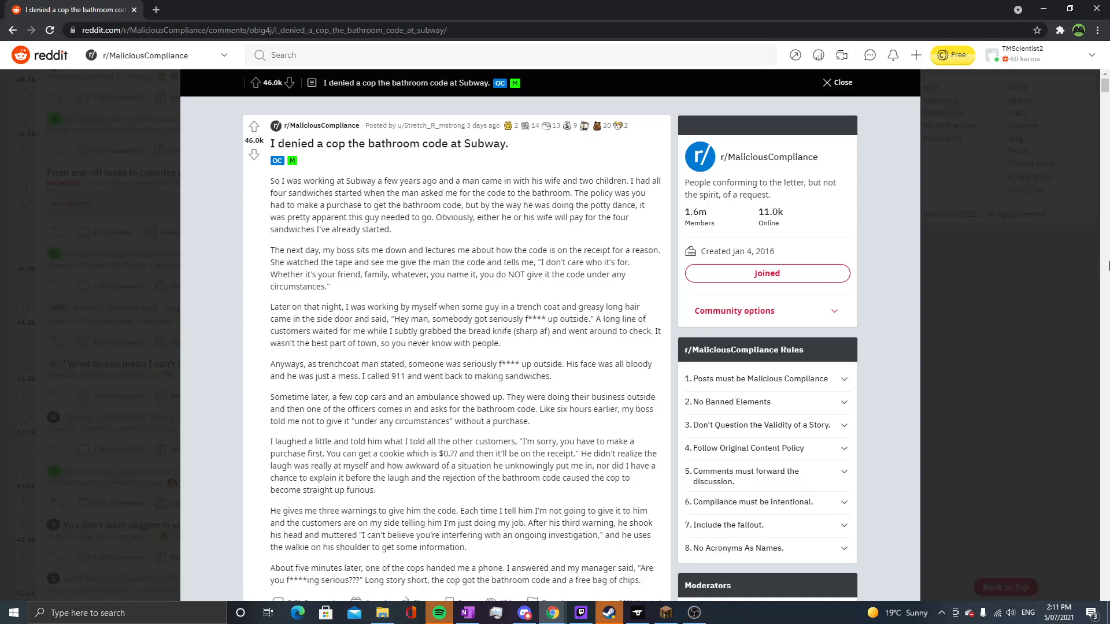
pyautogui.moveTo(1093, 261)
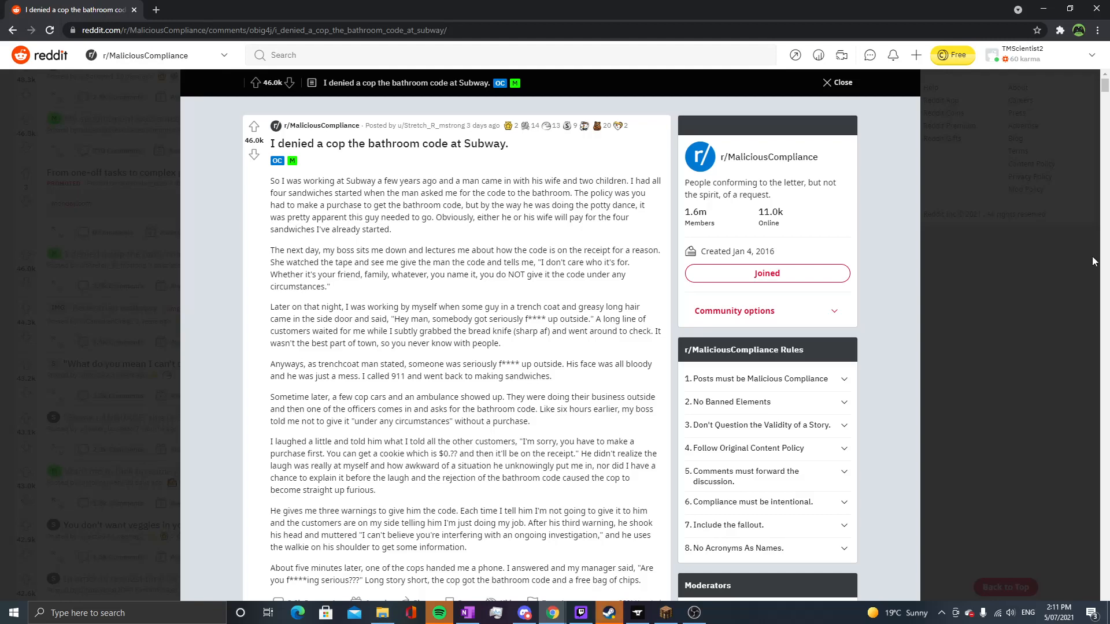
# Close the Subway story and scroll the listing down to the rental car and Netflix posts.
pyautogui.click(837, 82)
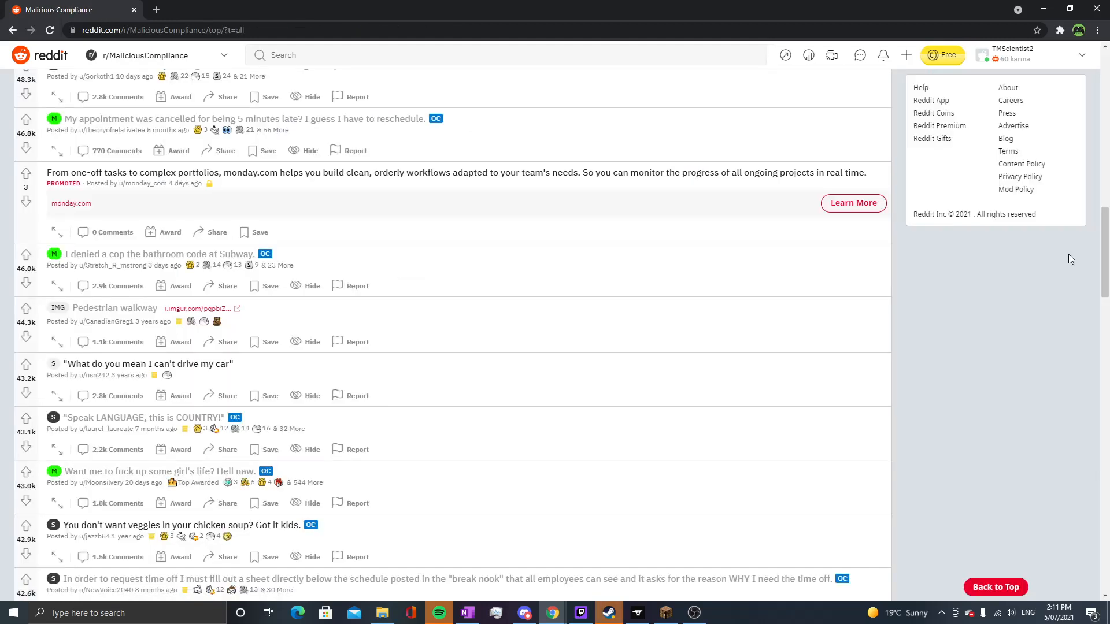
pyautogui.scroll(-3)
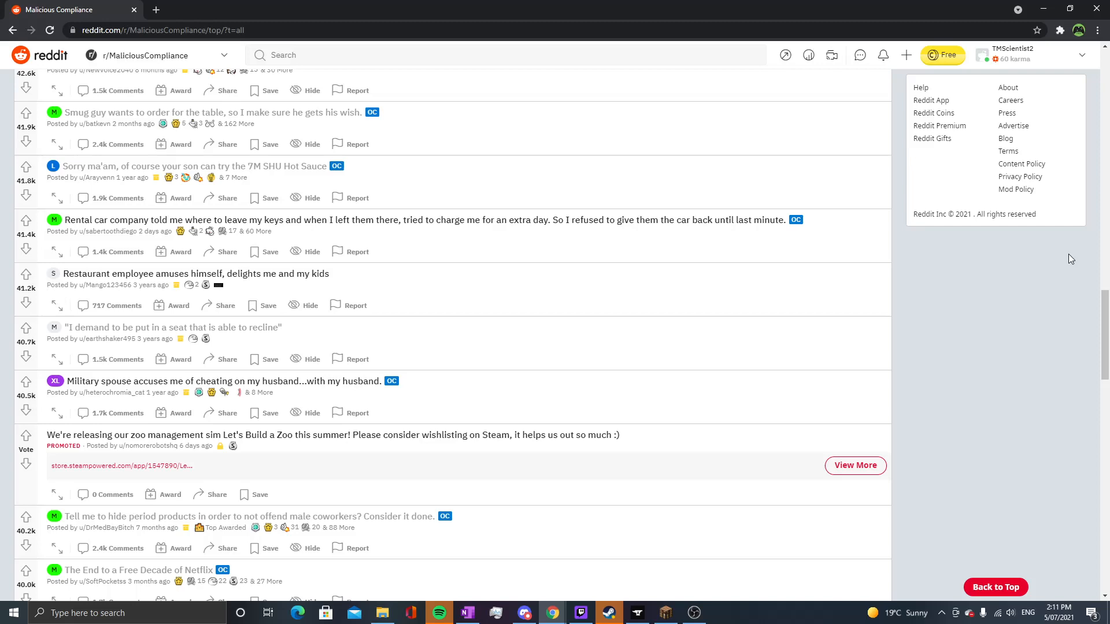
pyautogui.scroll(-3)
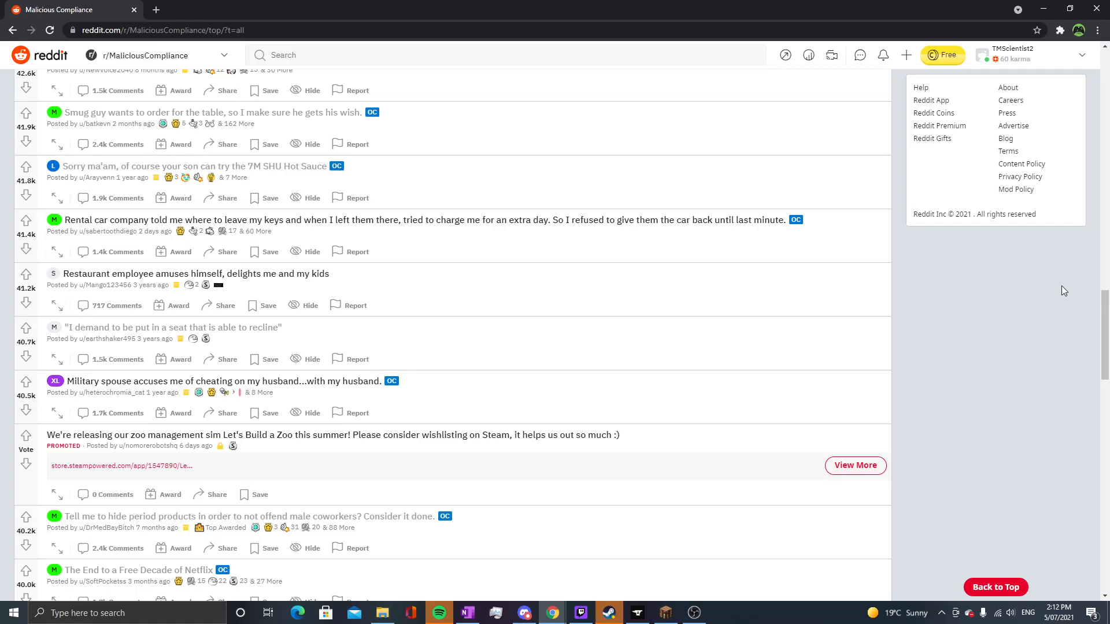
pyautogui.moveTo(956, 288)
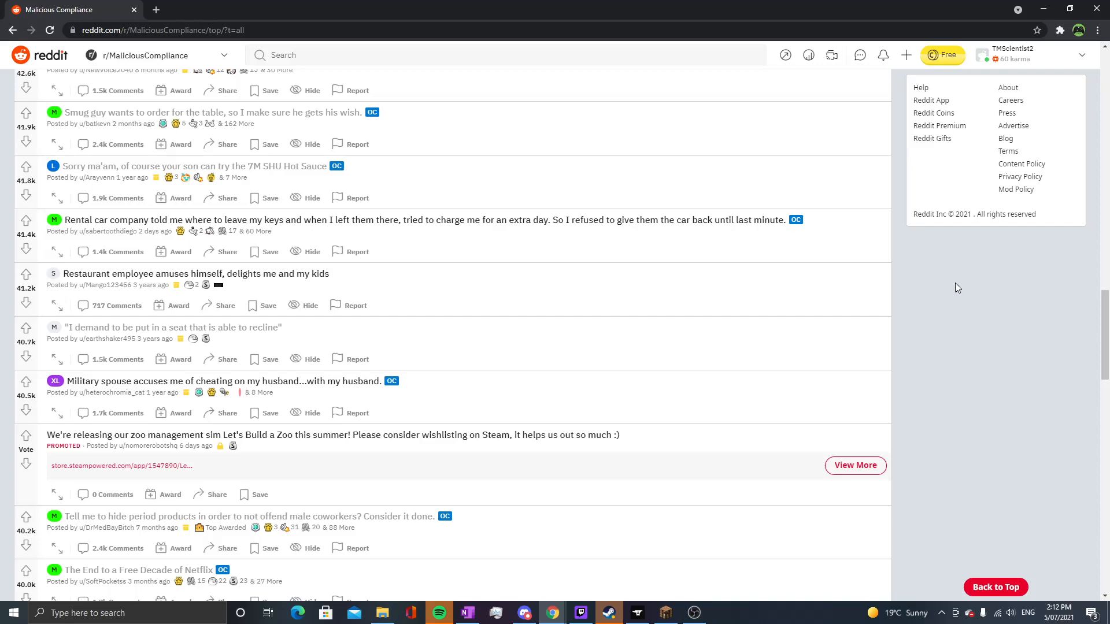
# Open the 'Rental car company told me where to leave my keys…' story in the overlay.
pyautogui.click(424, 220)
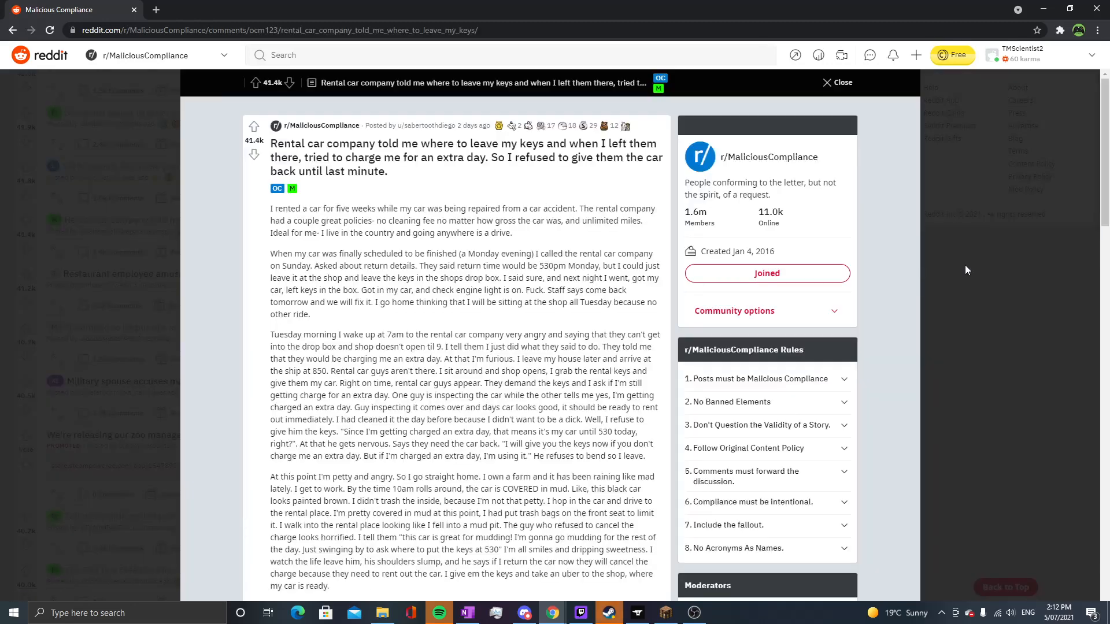
pyautogui.moveTo(1094, 260)
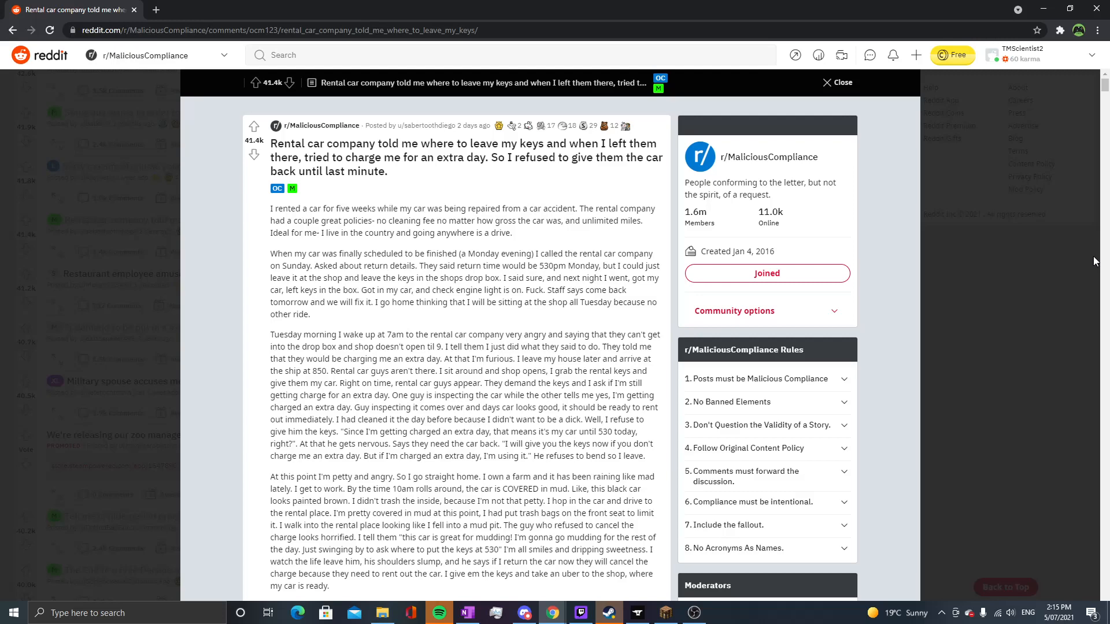
# Scroll through the rental car story past the mud ending into the author's edit.
pyautogui.scroll(-3)
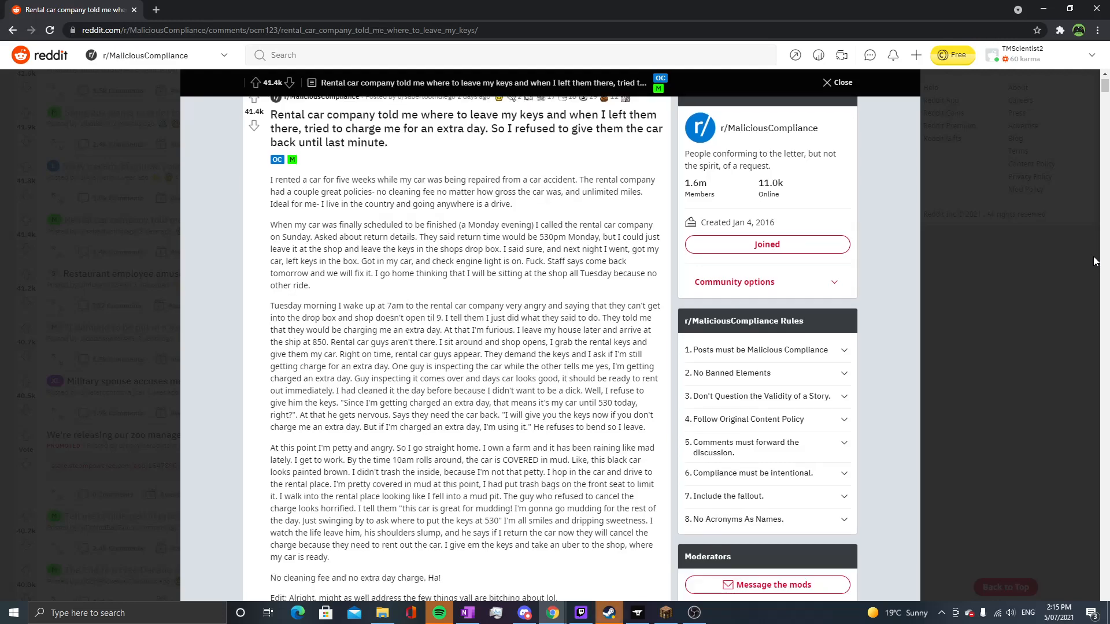
pyautogui.scroll(-3)
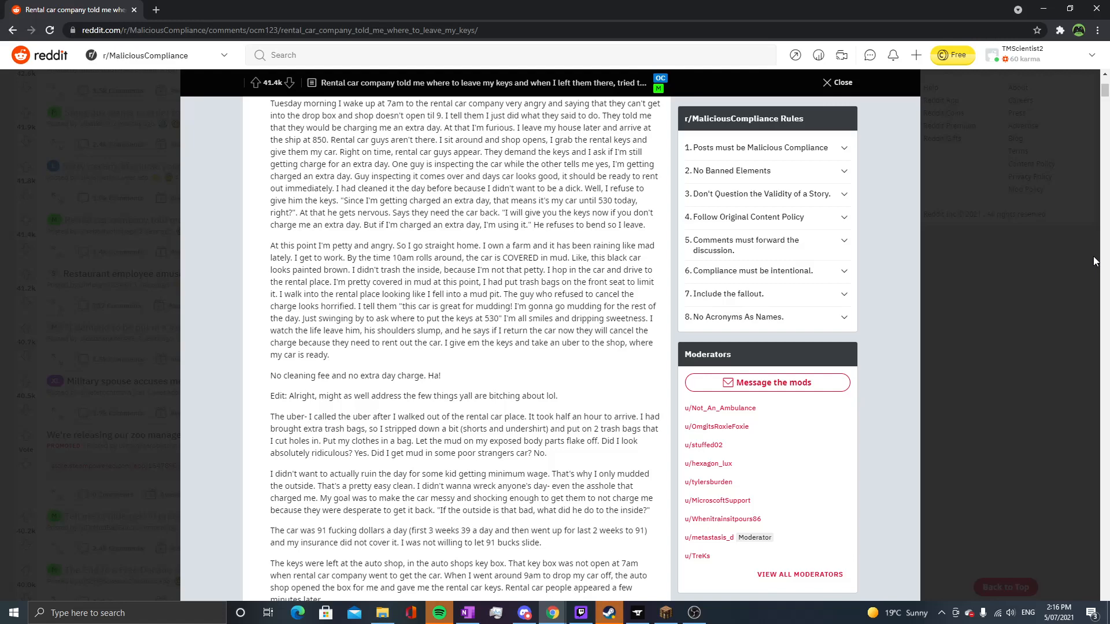
pyautogui.moveTo(1048, 278)
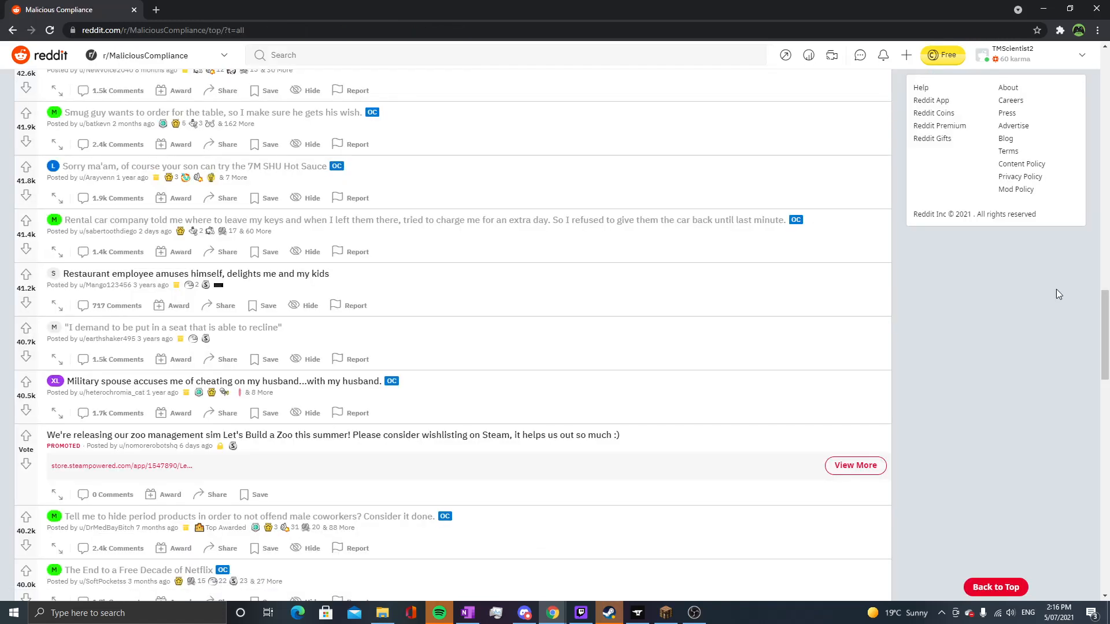
# Scroll further down the listing and open the "sorry, you revoked my overtime privileges yesterday" story.
pyautogui.scroll(-3)
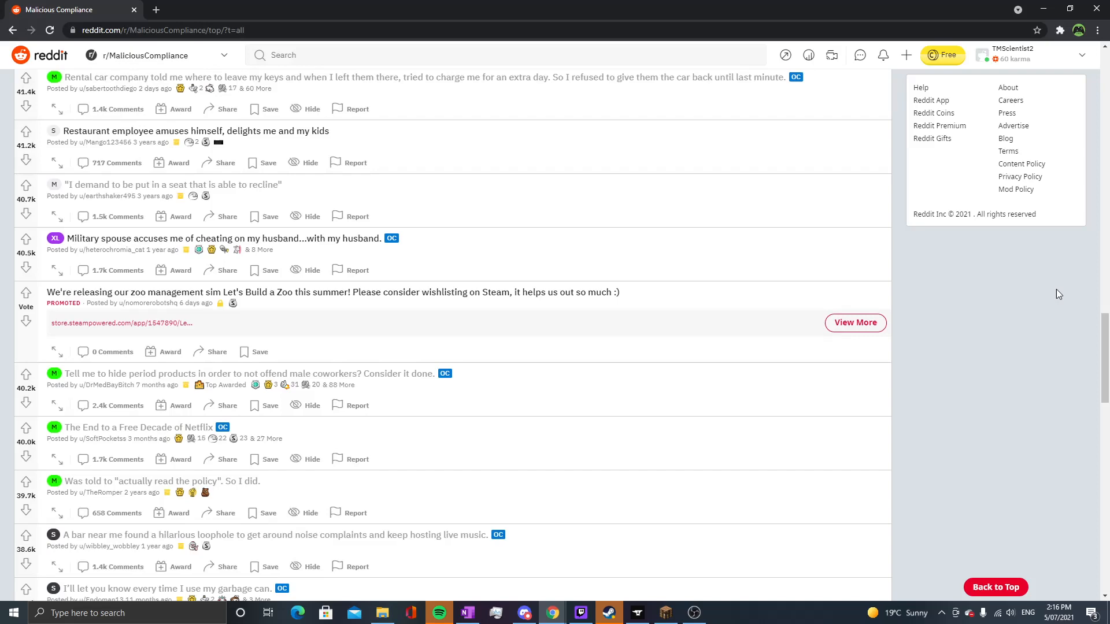
pyautogui.scroll(-3)
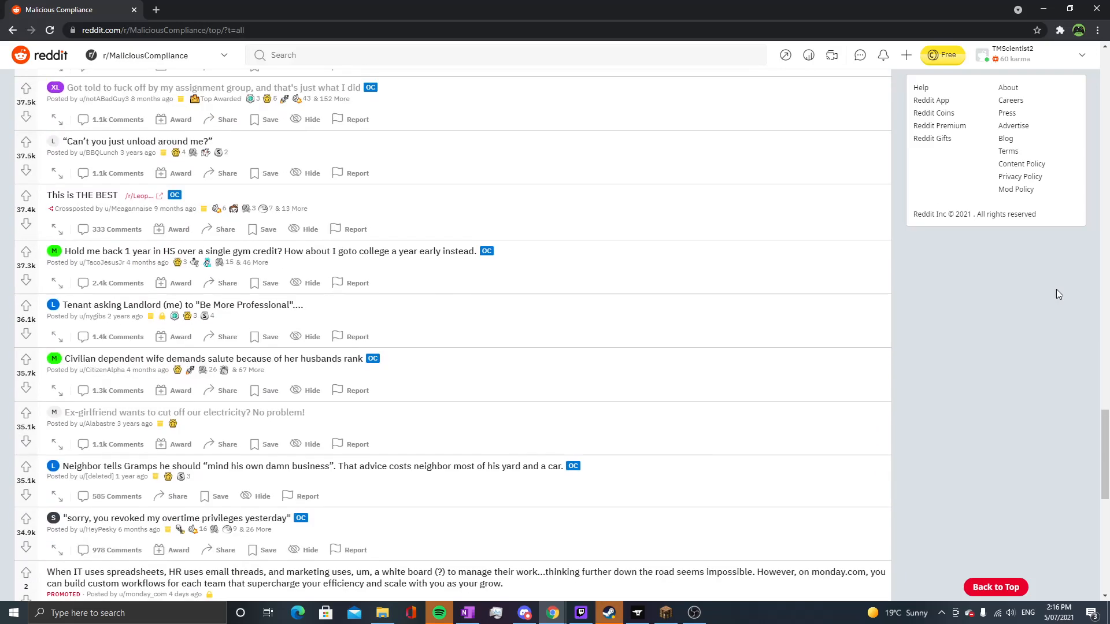
pyautogui.scroll(-3)
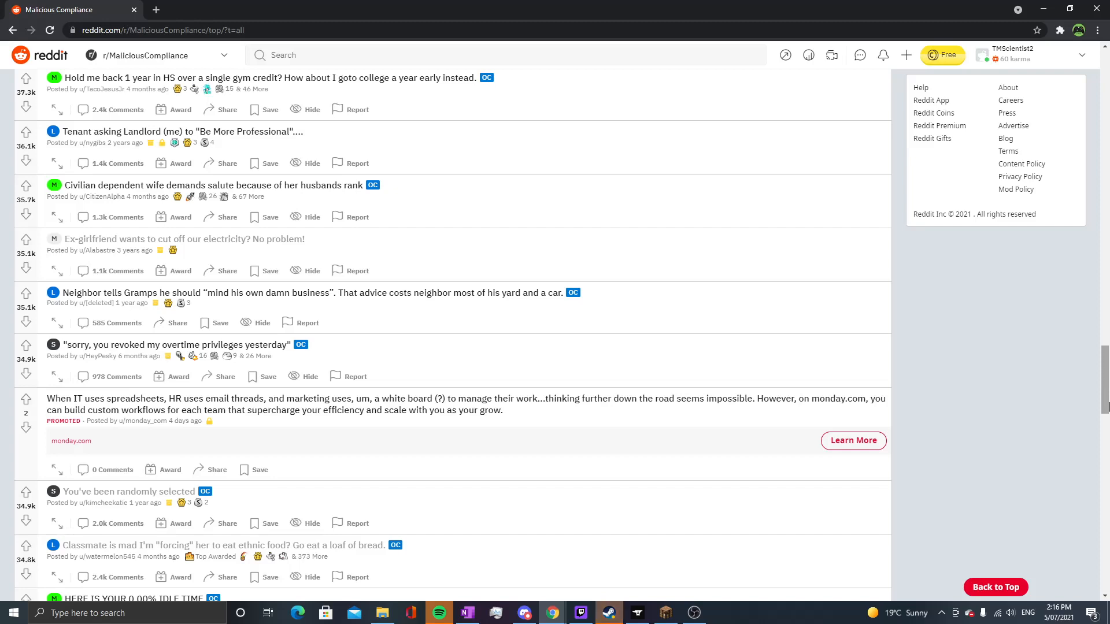
pyautogui.moveTo(1026, 407)
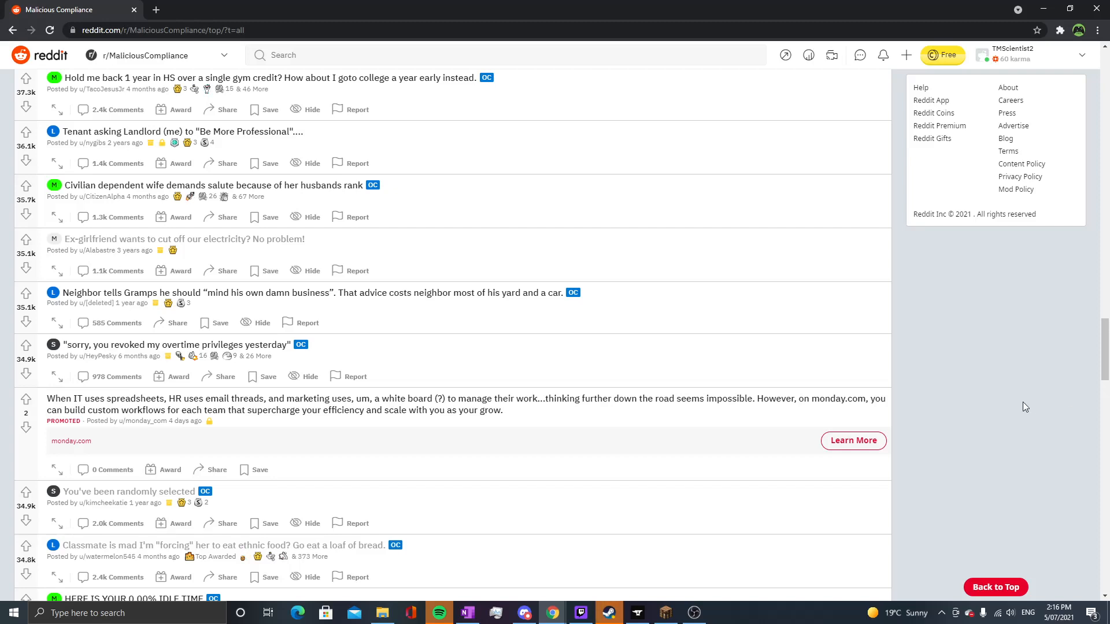
pyautogui.click(172, 345)
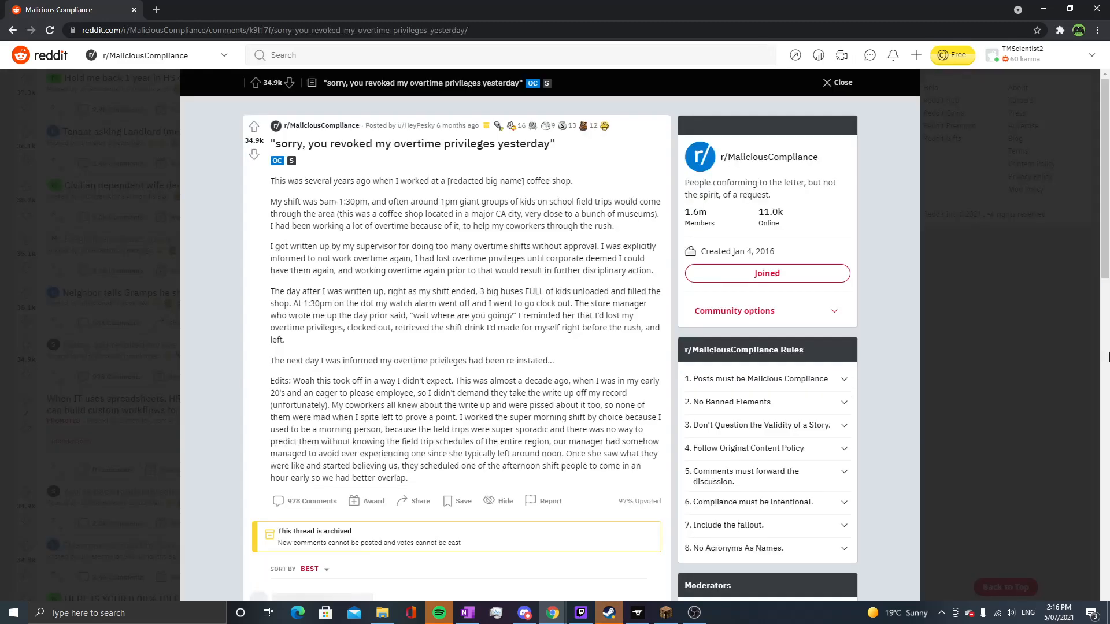